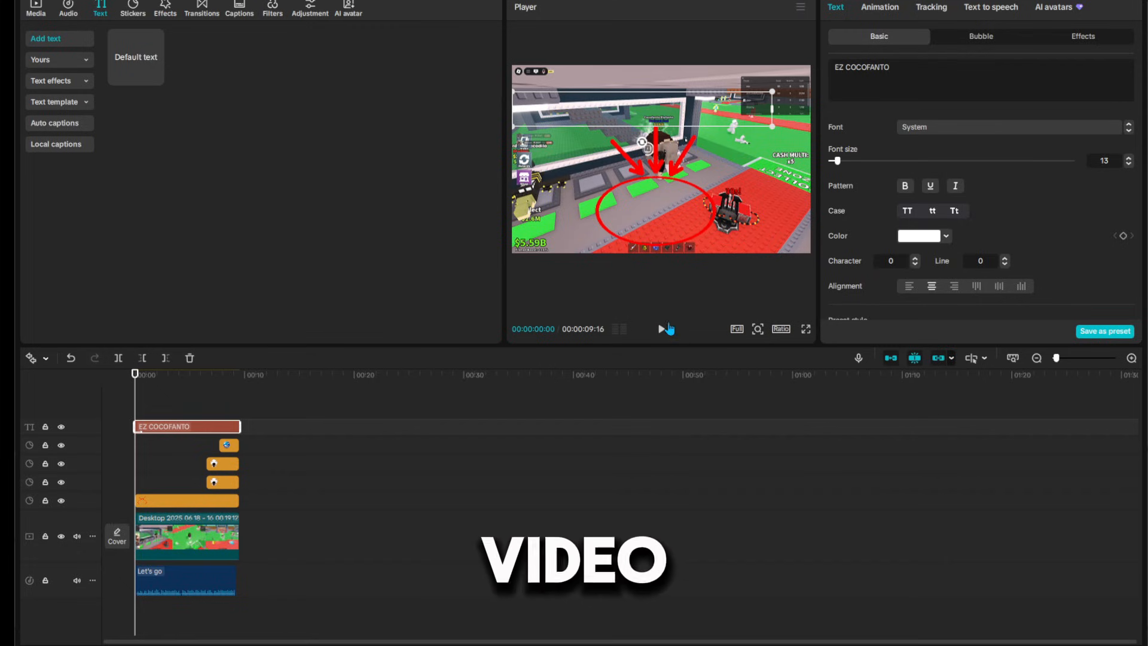
- Play the edit from the start and dismiss the Pro trial prompt to keep editing
click(660, 328)
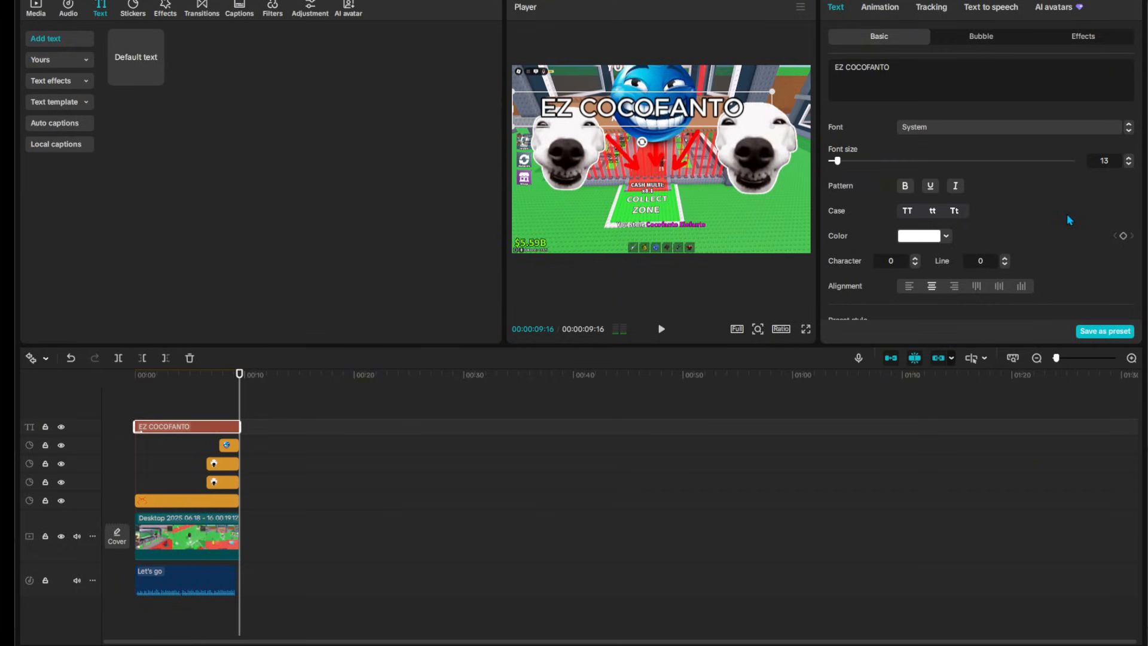
mouse_move(204, 379)
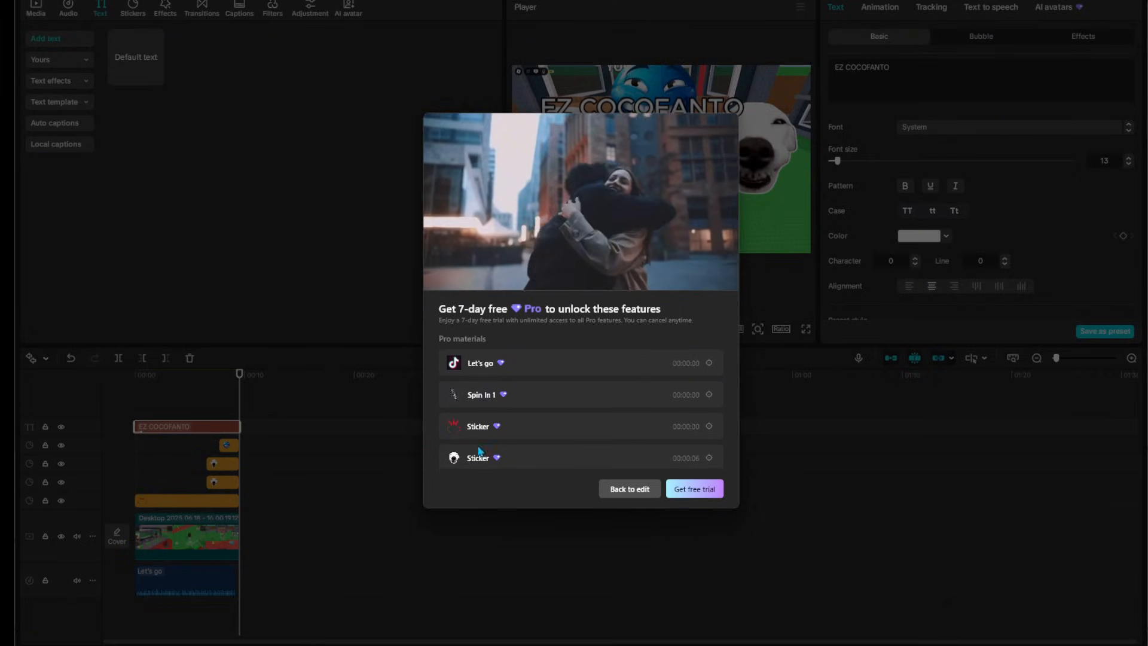
click(628, 488)
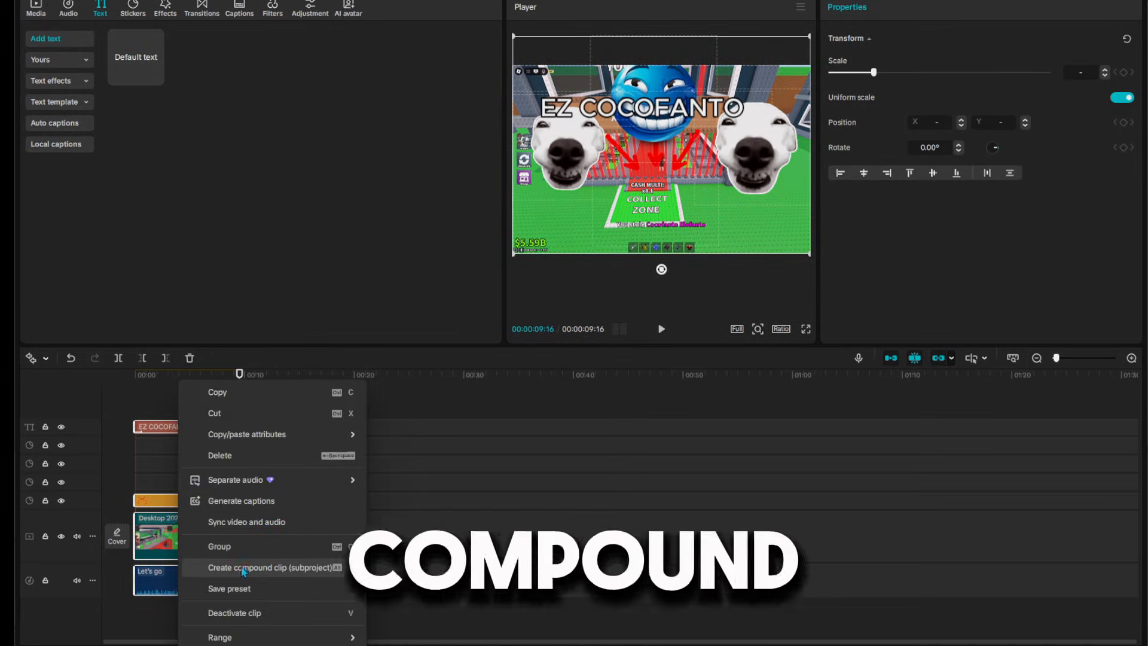
- Create a compound clip (subproject) from the selected clips and return the playhead to the start
click(269, 567)
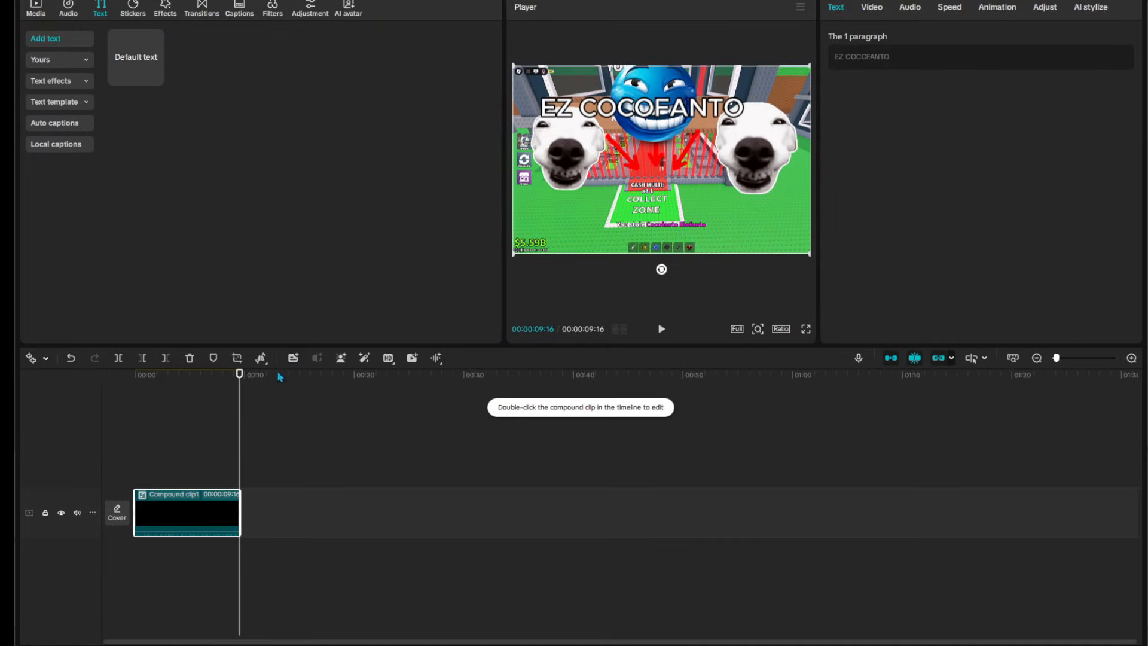
click(660, 328)
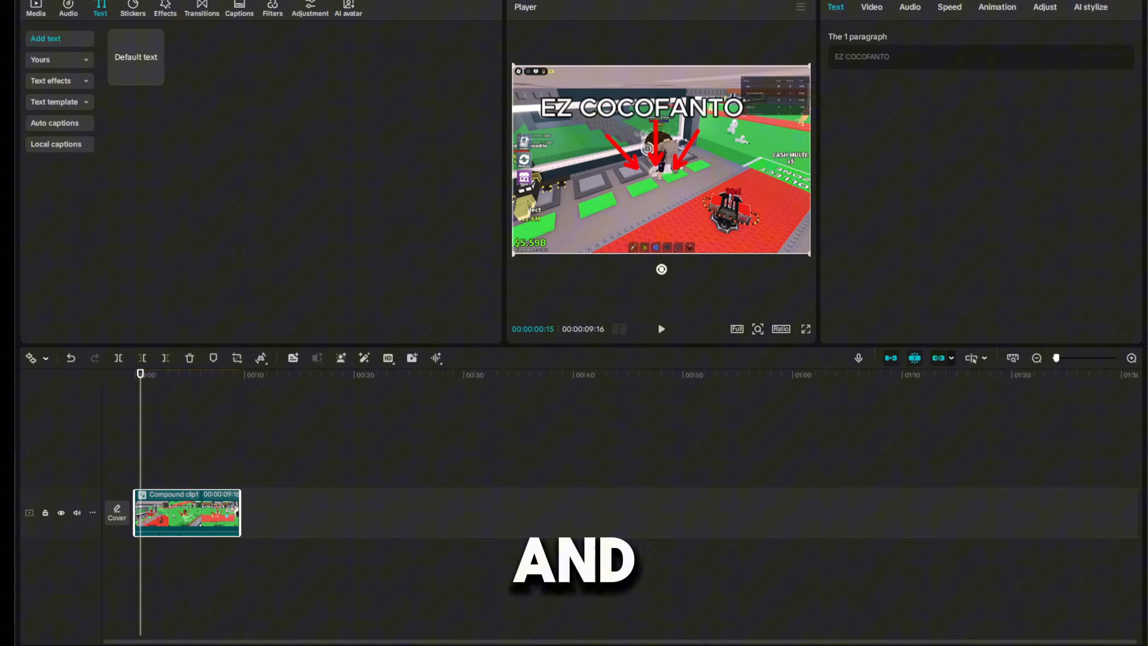
text(c)
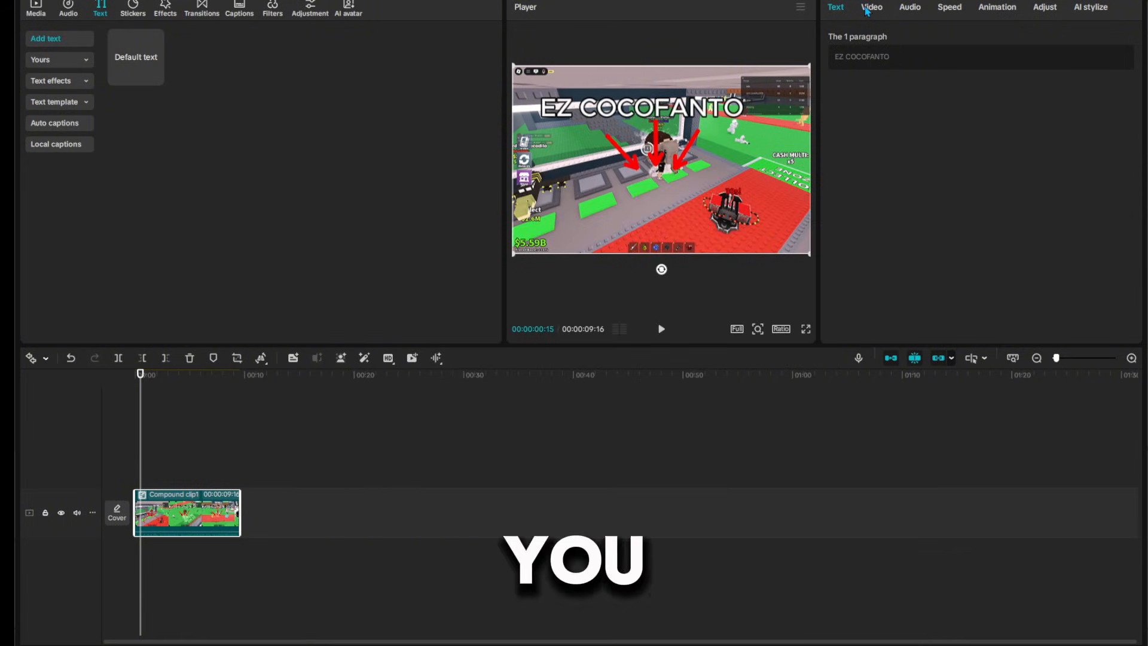
- Enable Motion blur on the compound clip's video settings with Blur at 100
click(871, 7)
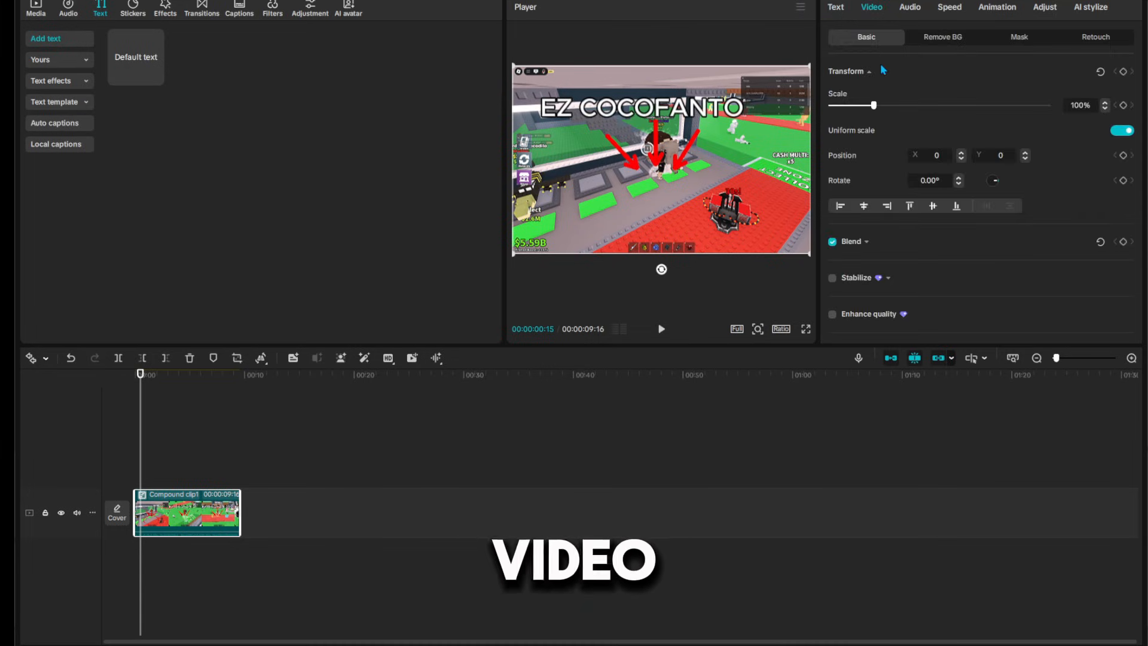
click(832, 162)
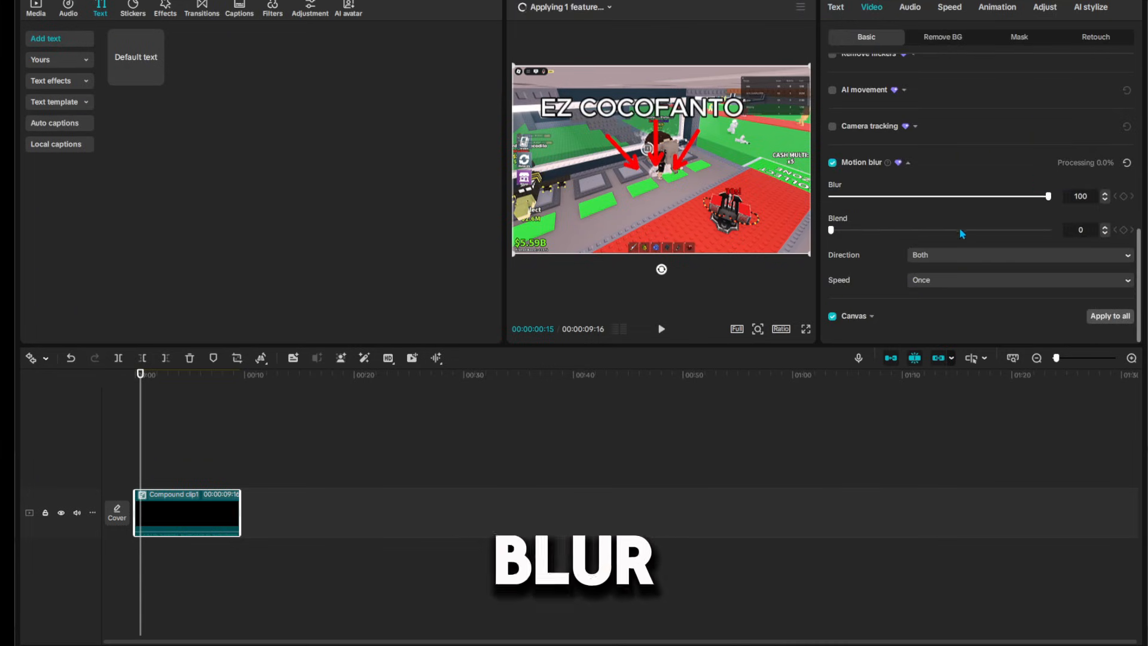
drag(1047, 195, 831, 195)
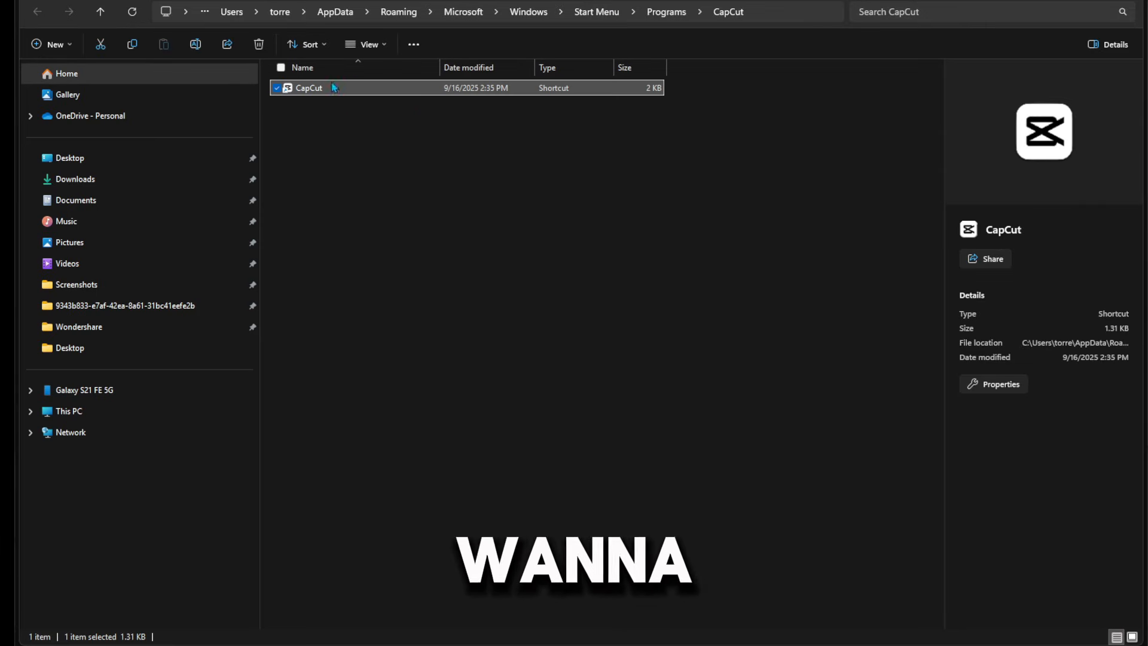
- Navigate from the CapCut shortcut to the CapCut folder's User Data > Cache directory
double_click(309, 87)
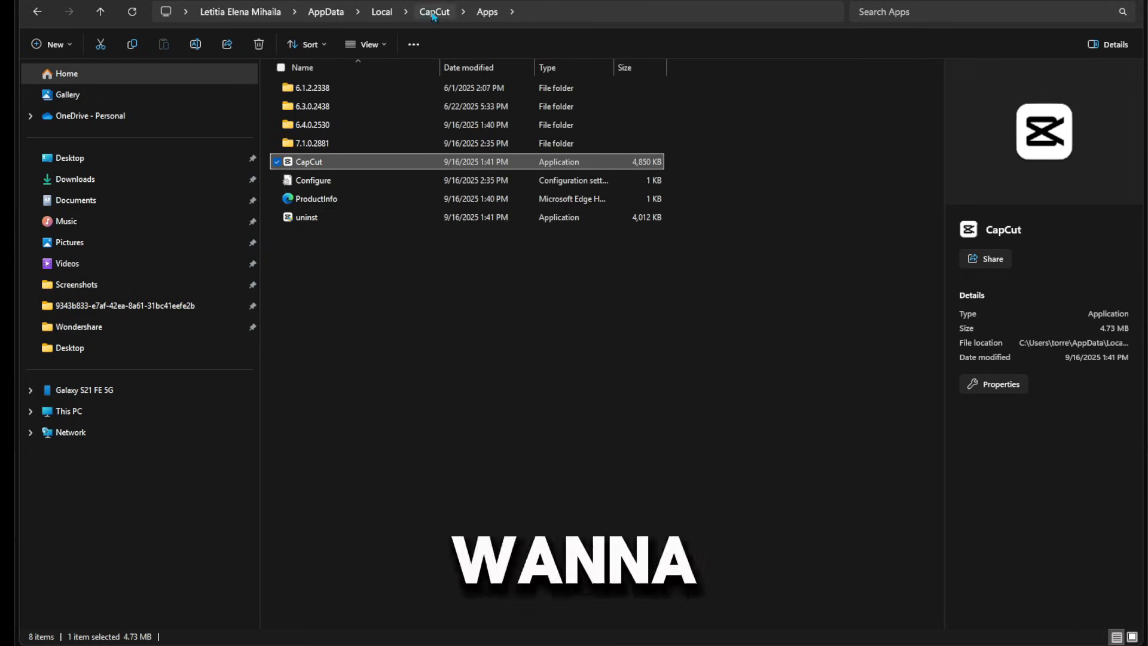
click(433, 12)
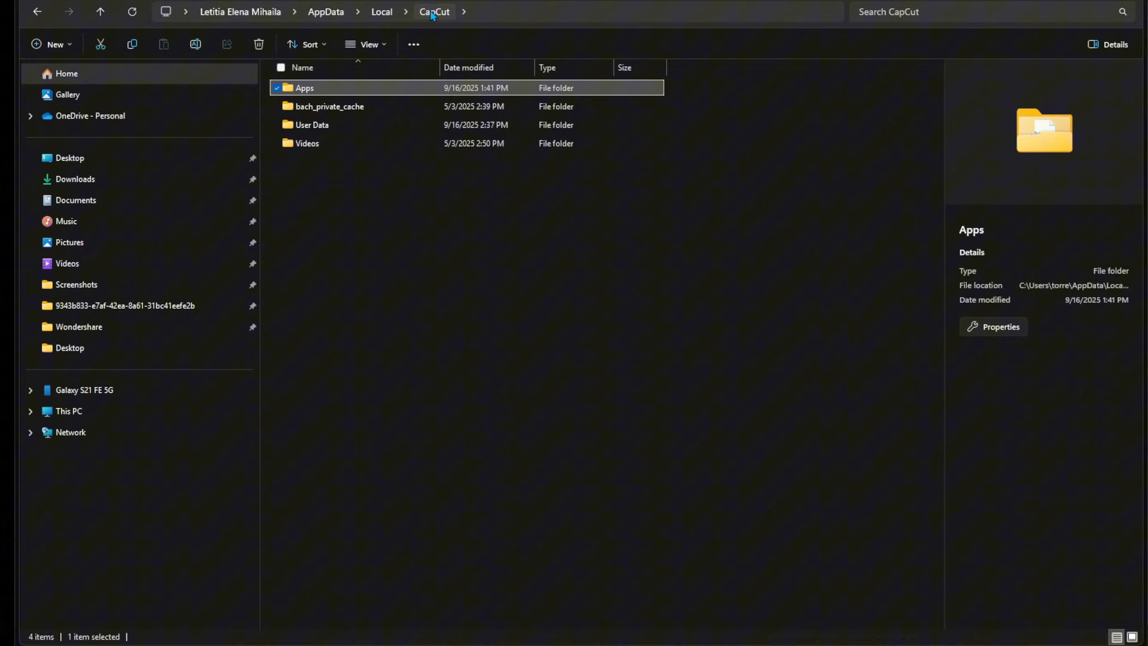
double_click(312, 125)
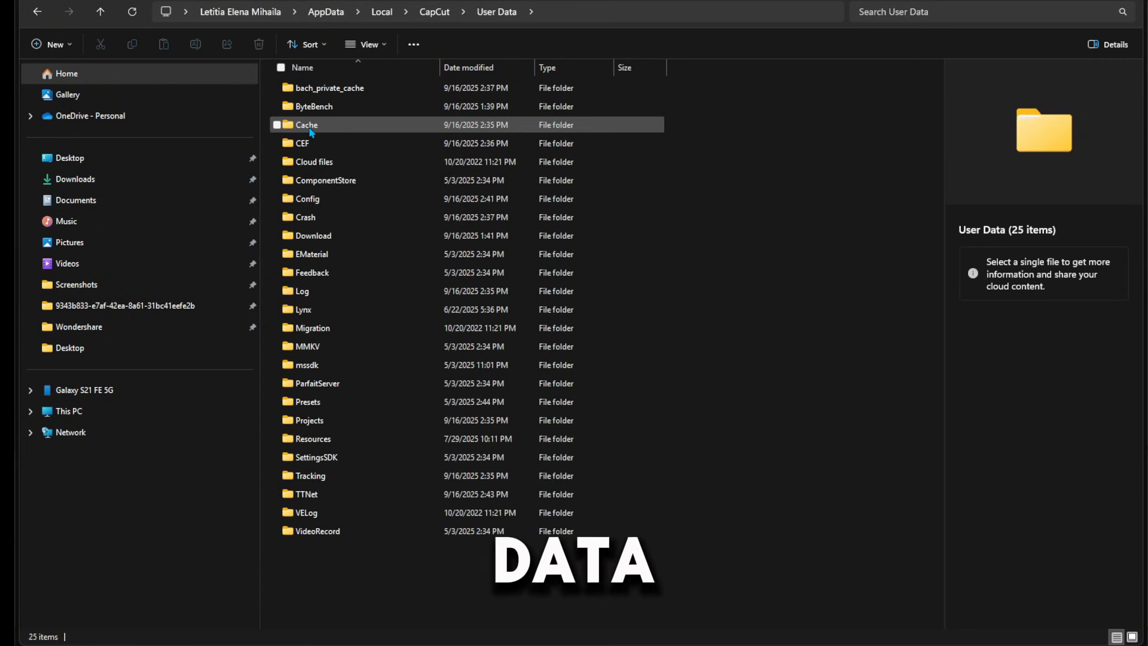
double_click(307, 125)
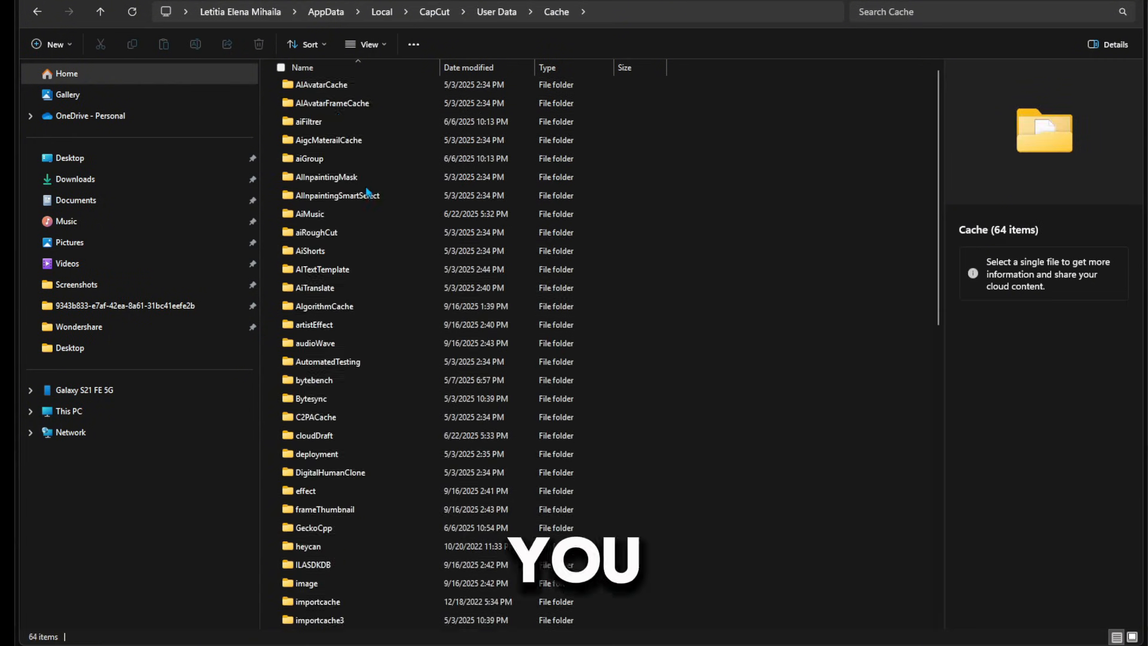
scroll(down, 3)
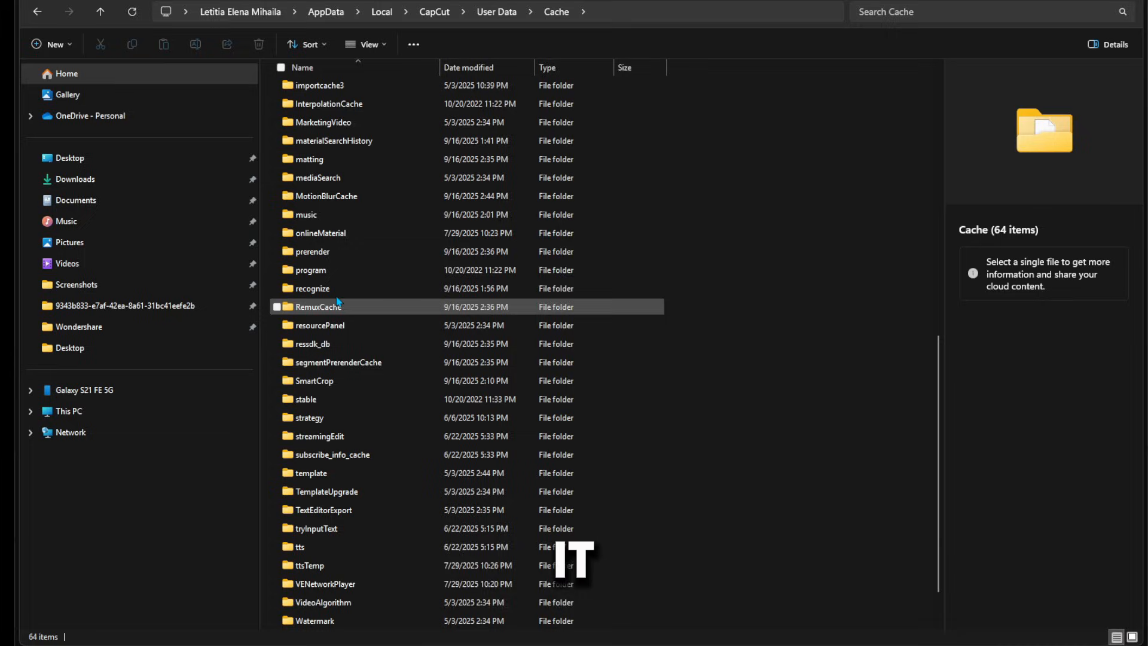
- Open the MotionBlurCache folder inside CapCut's Cache directory
click(325, 195)
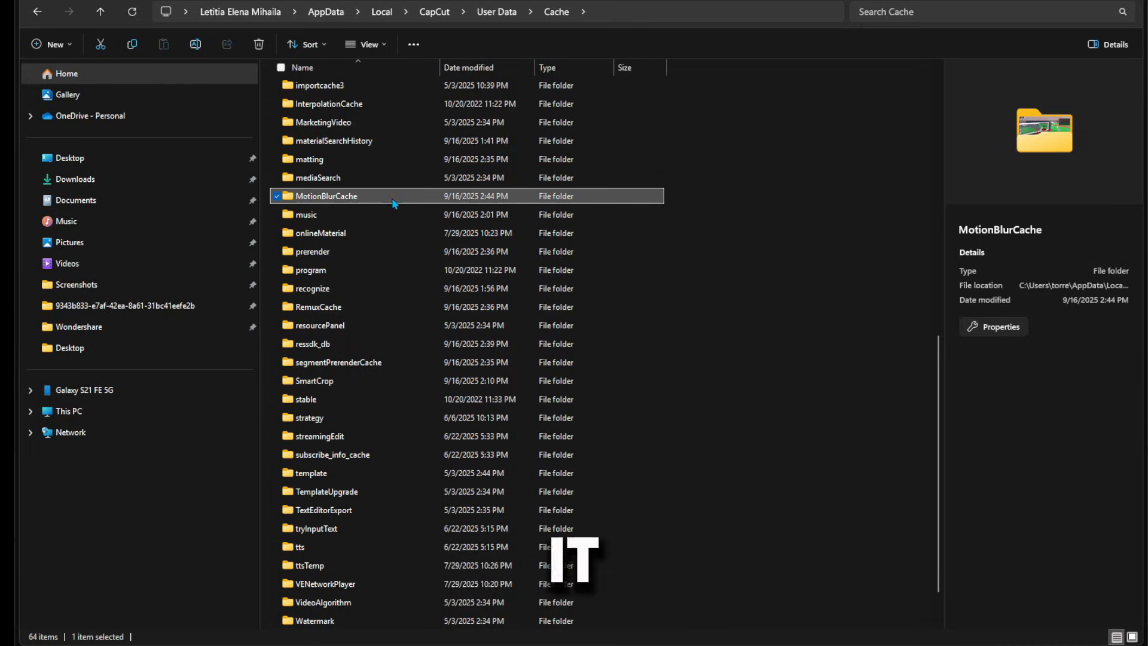
double_click(325, 195)
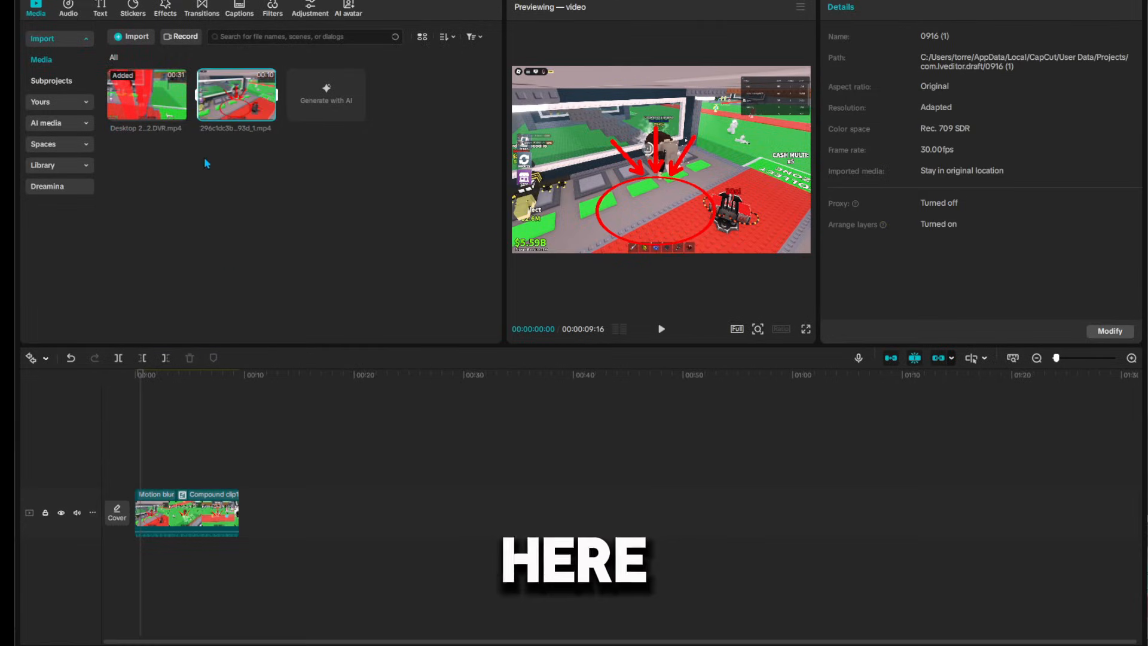
- Place the motion-blurred video above the compound clip and bring up the clip's actions
drag(235, 95, 191, 464)
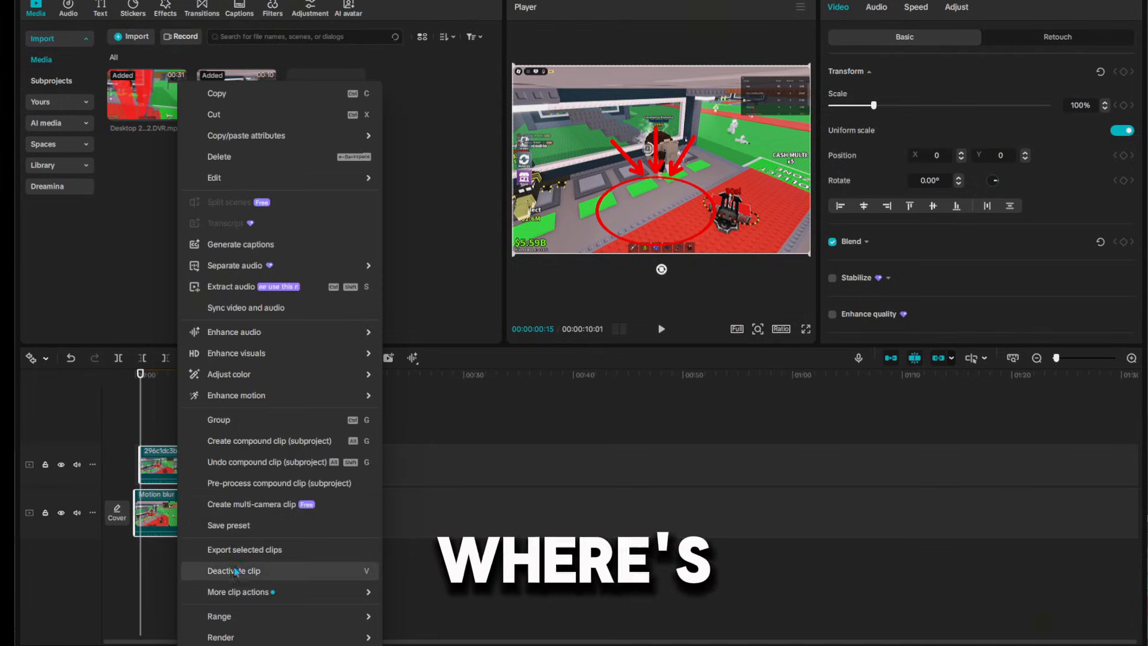
click(233, 570)
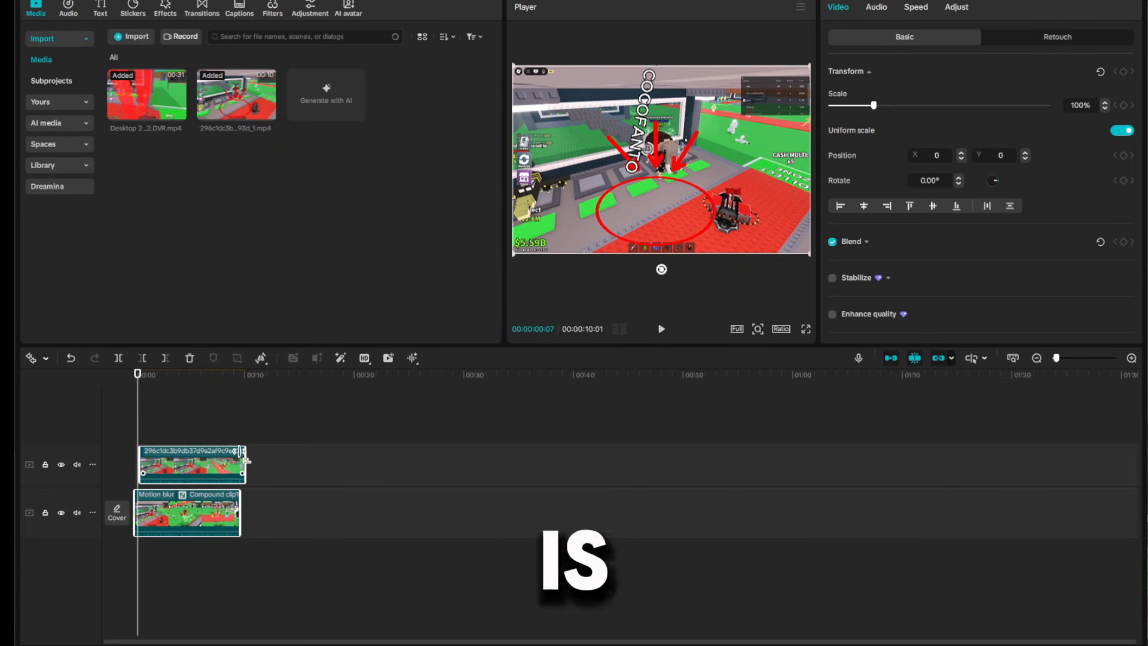
right_click(191, 465)
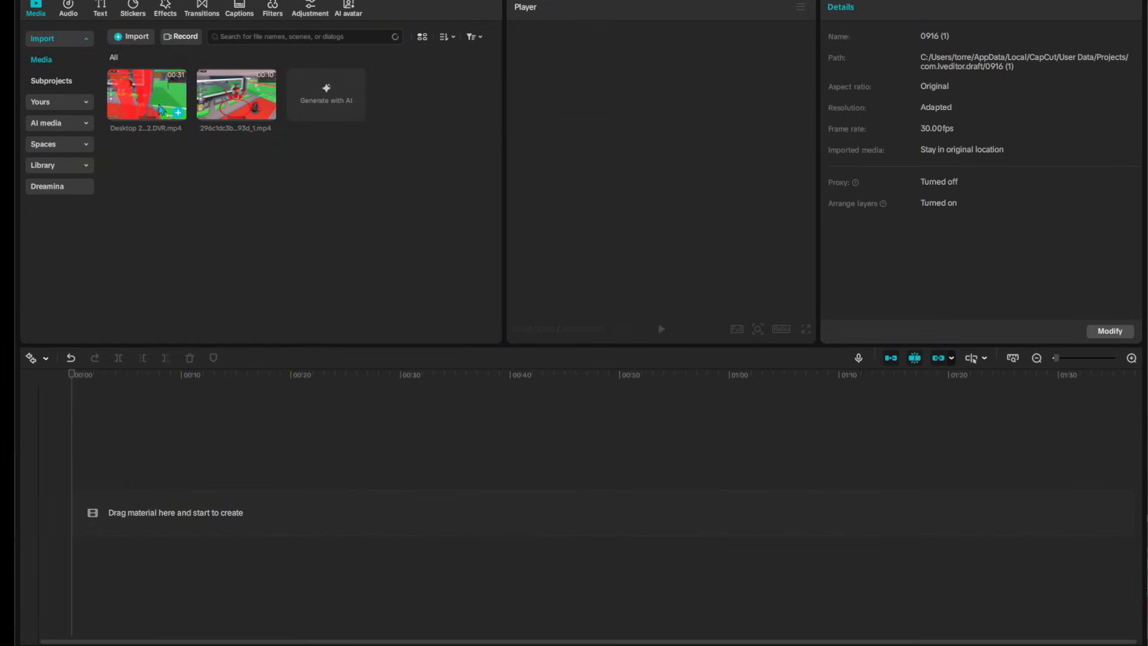
- Place the motion-blurred video alone on the empty timeline
drag(145, 93, 307, 494)
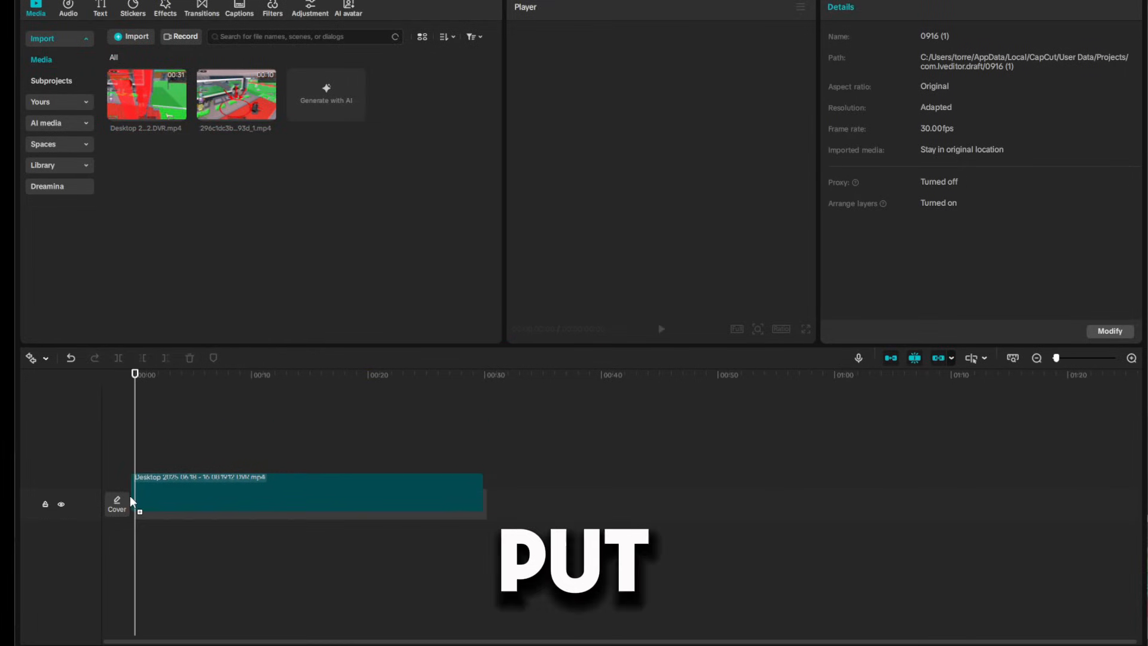
click(300, 513)
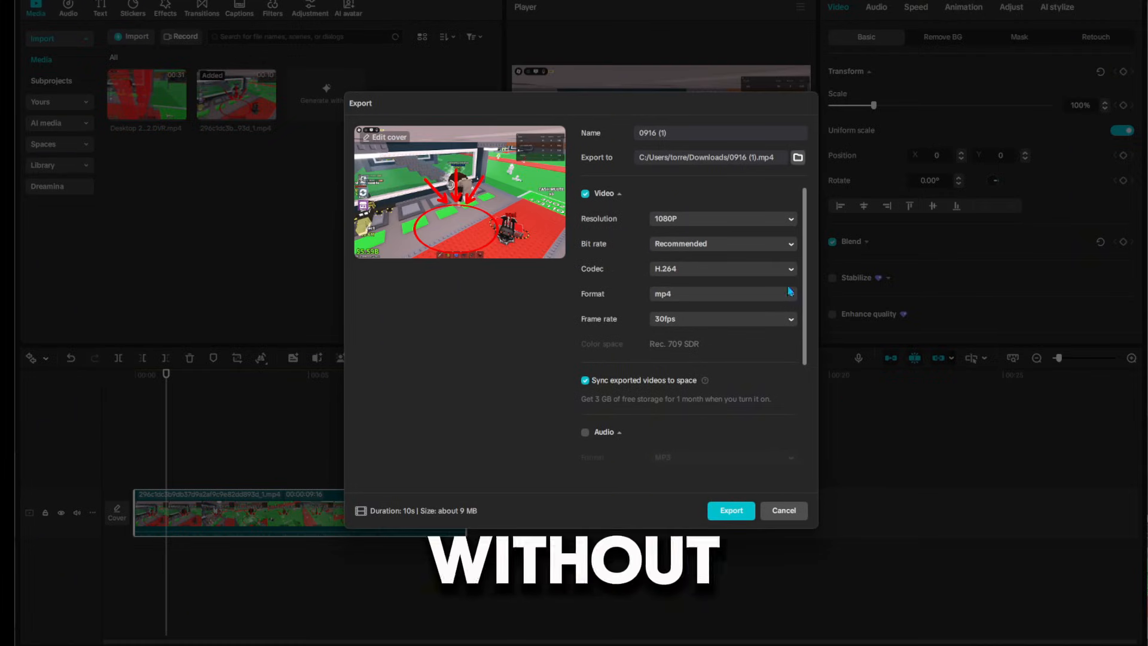
click(782, 510)
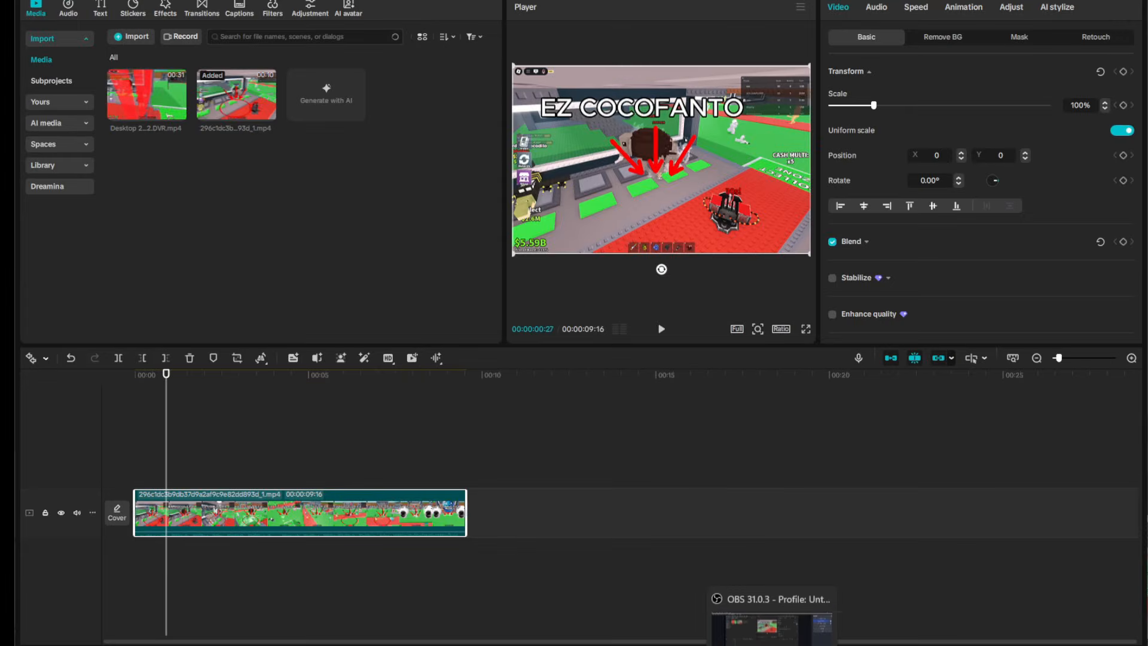